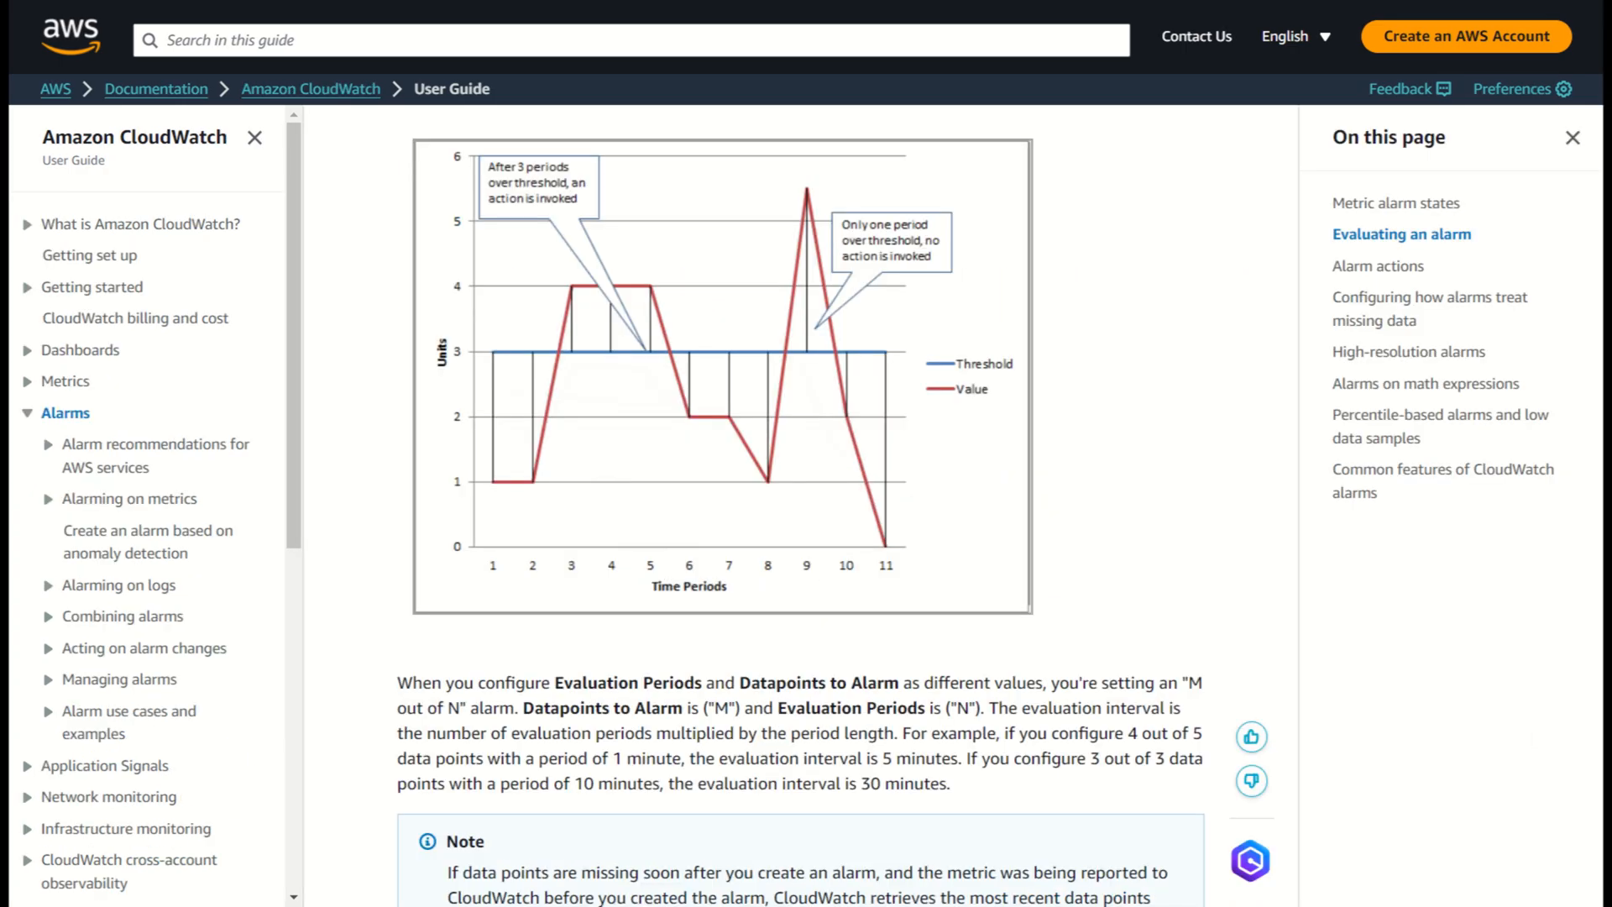
Step: From the CloudWatch console, view all alarms and launch the Create alarm wizard
left_click(148, 540)
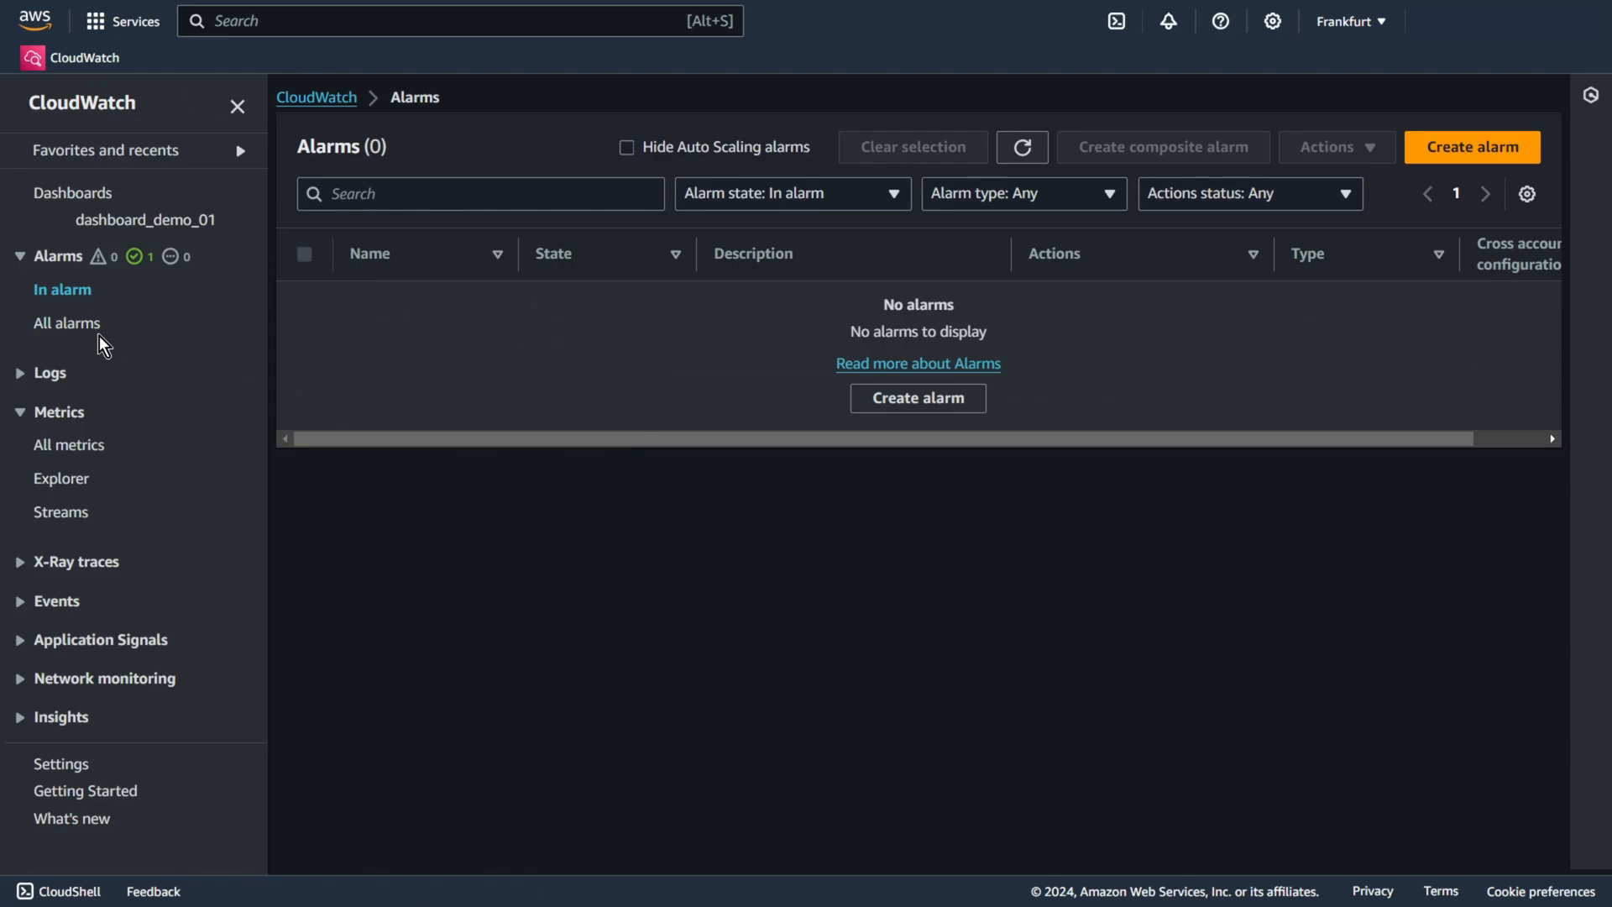
left_click(67, 322)
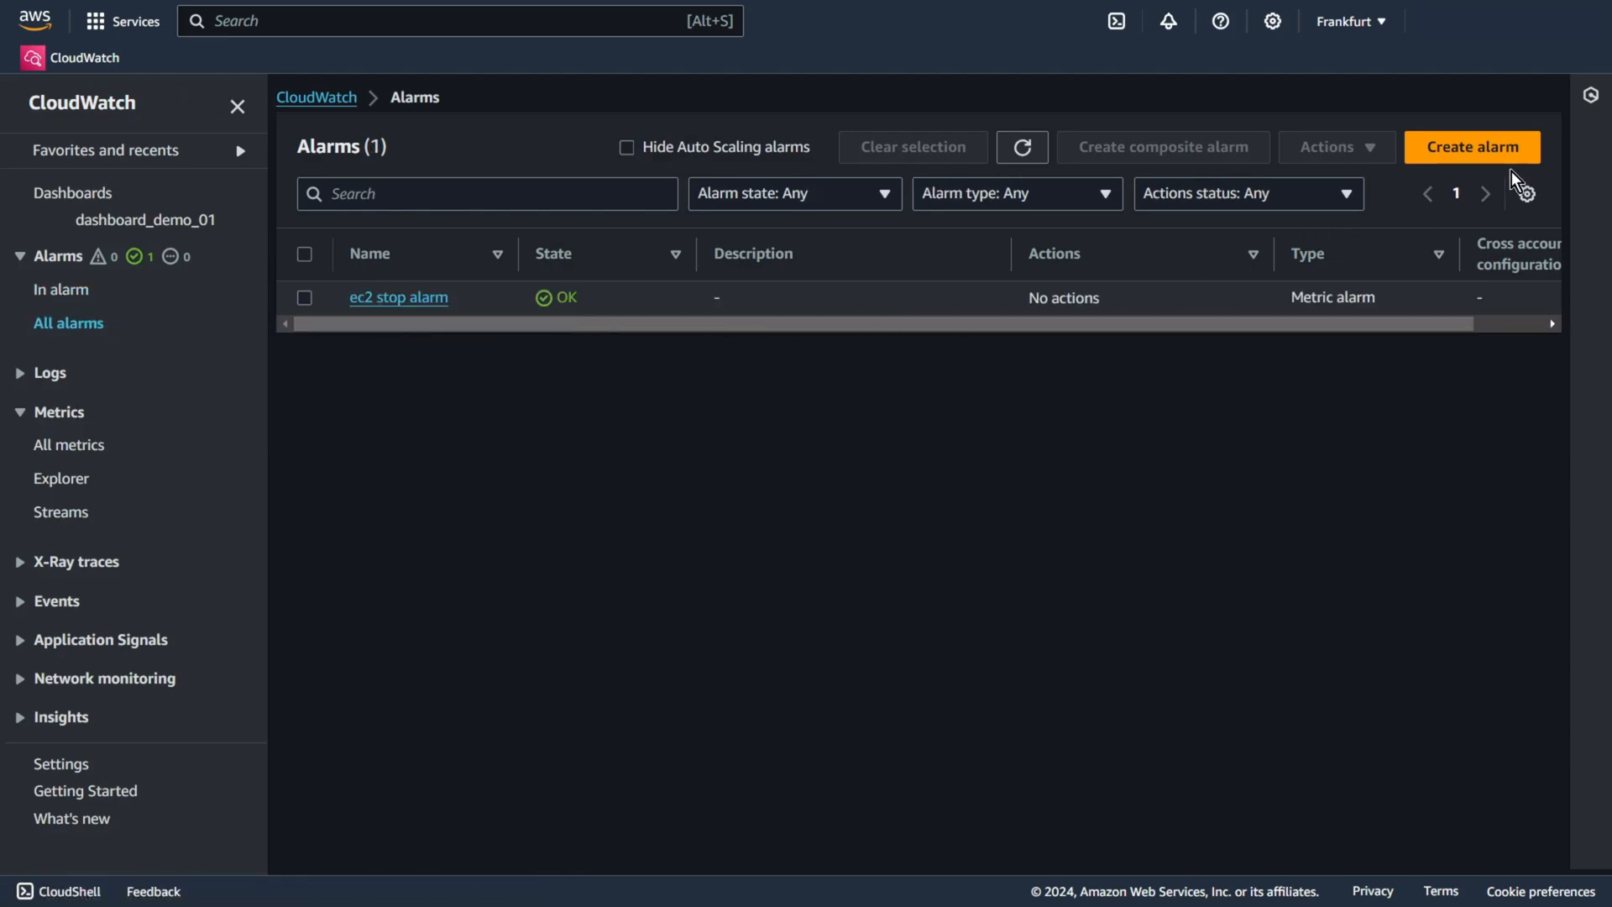
left_click(1470, 146)
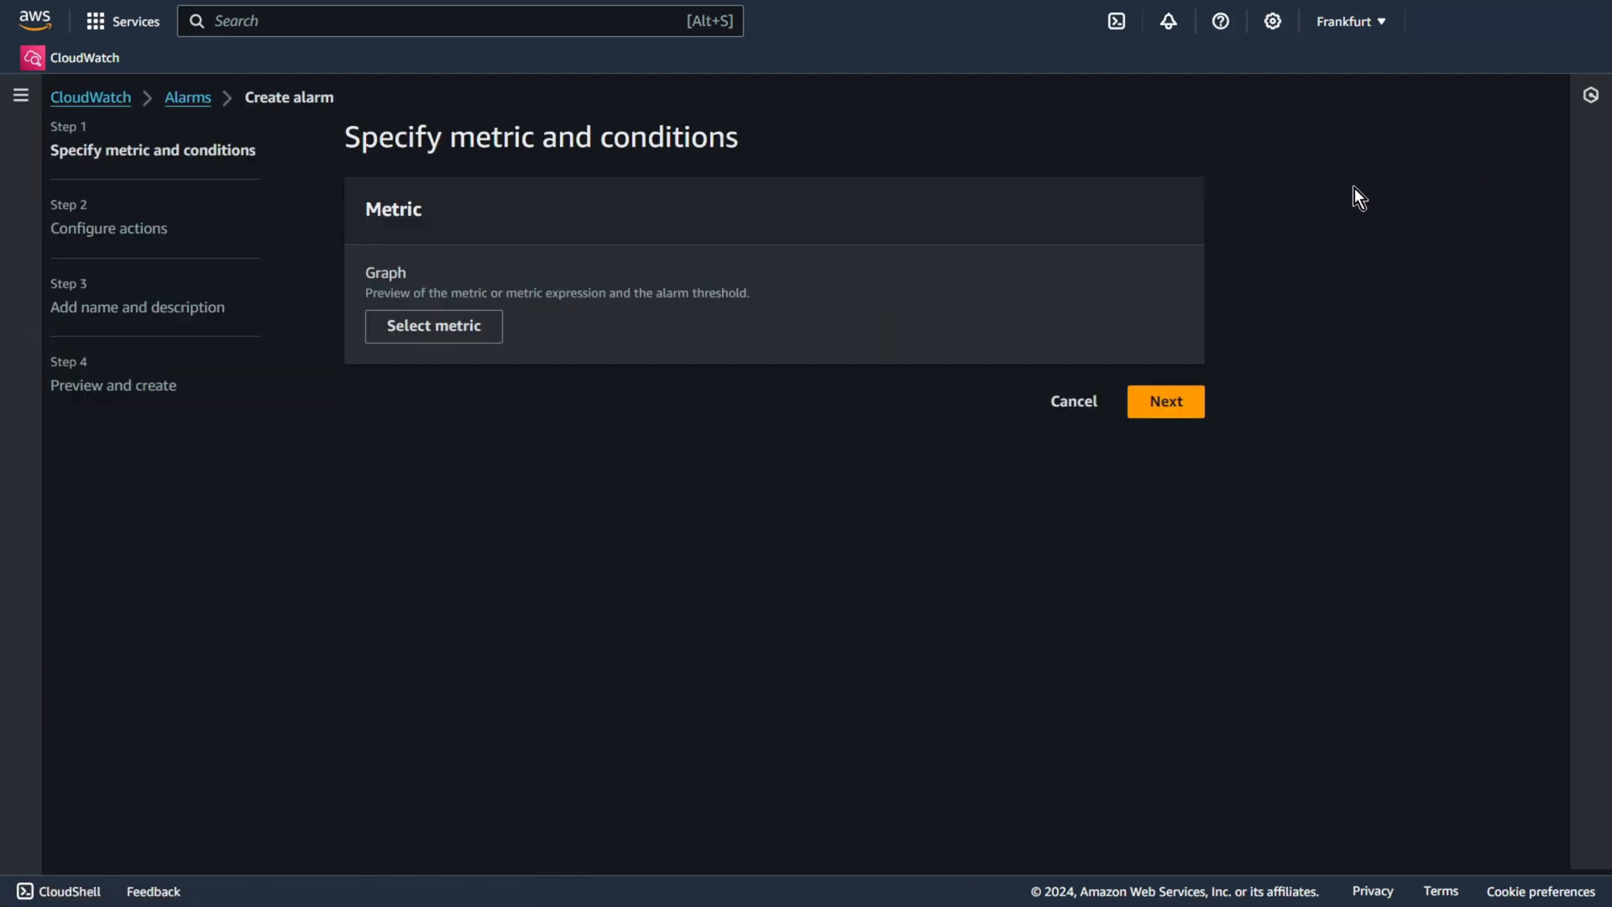
Step: Open Select metric and browse to EC2 Per-Instance Metrics
left_click(433, 326)
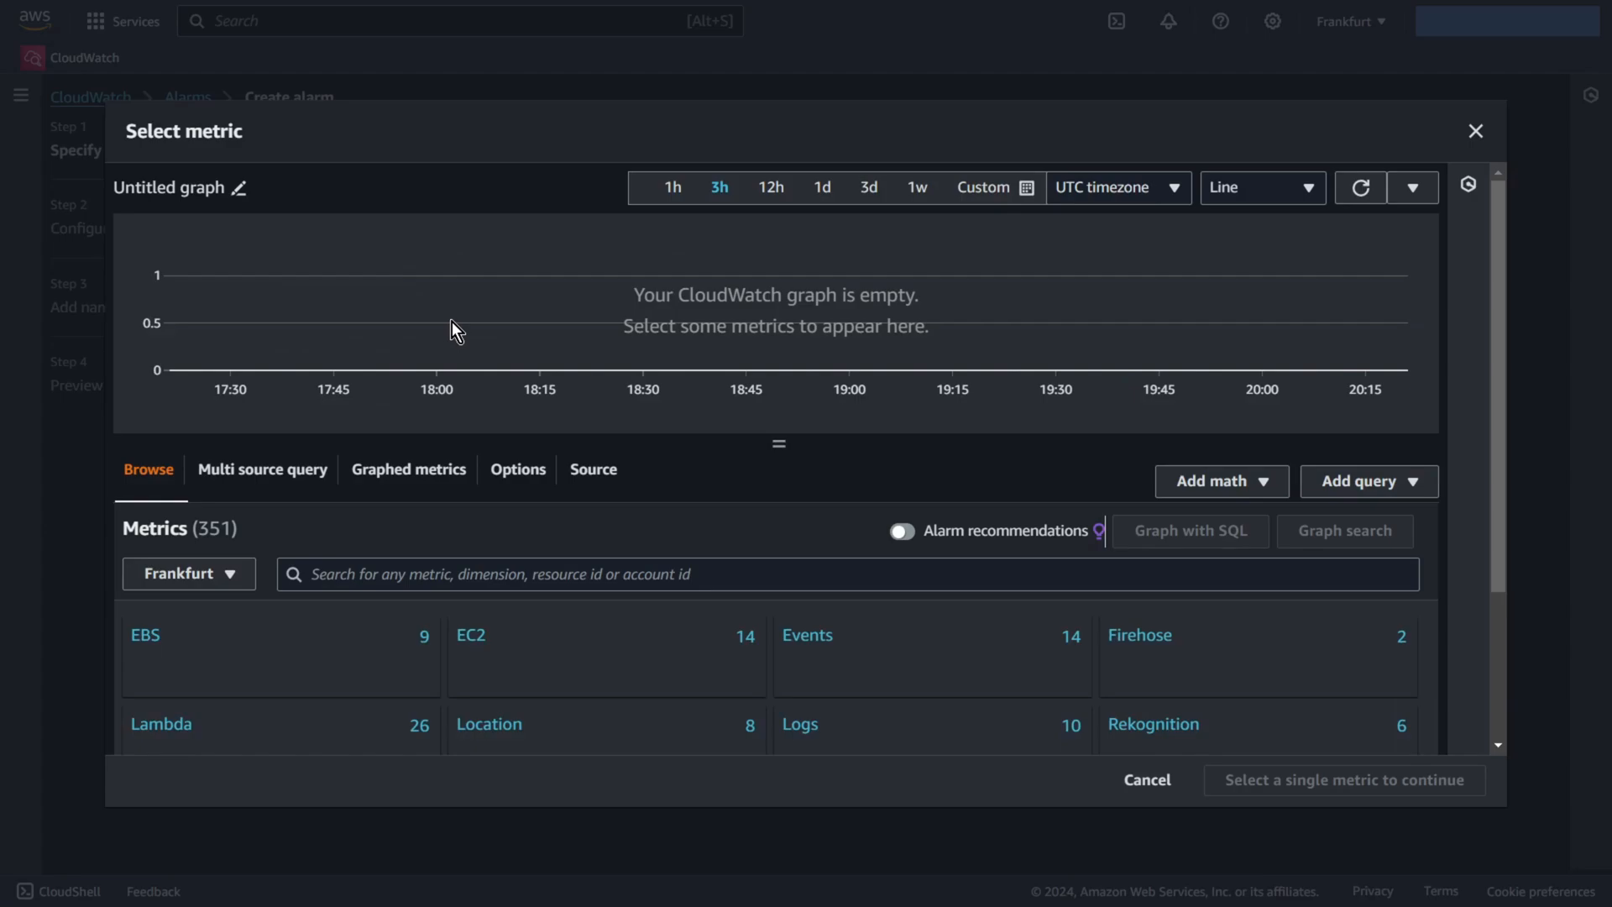
mouse_move(461, 330)
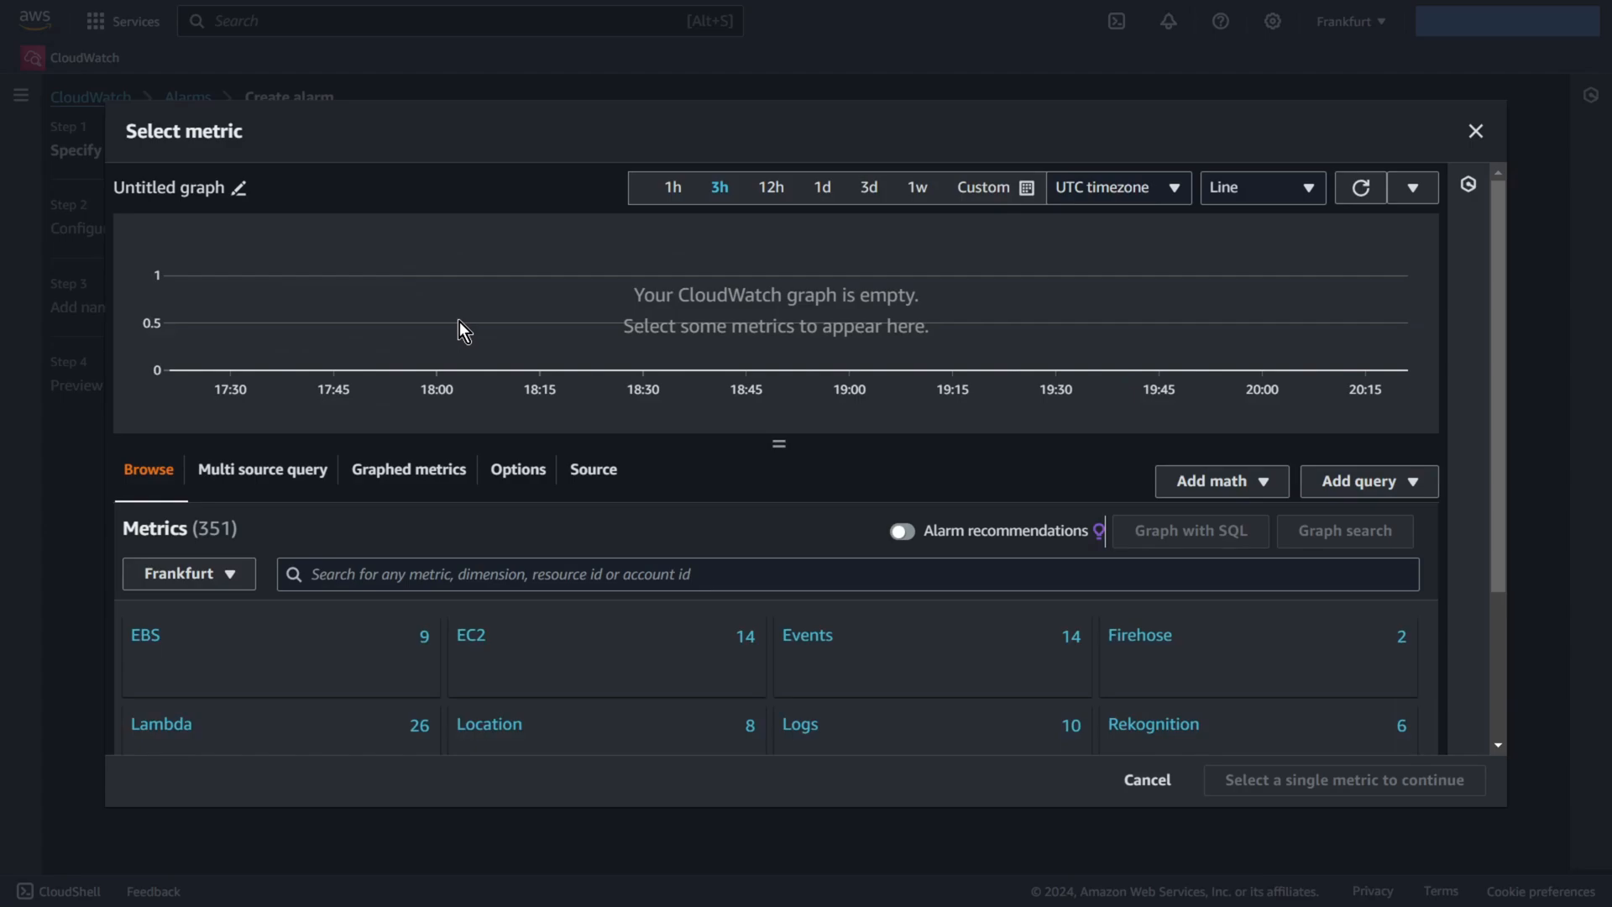
scroll("down", 3)
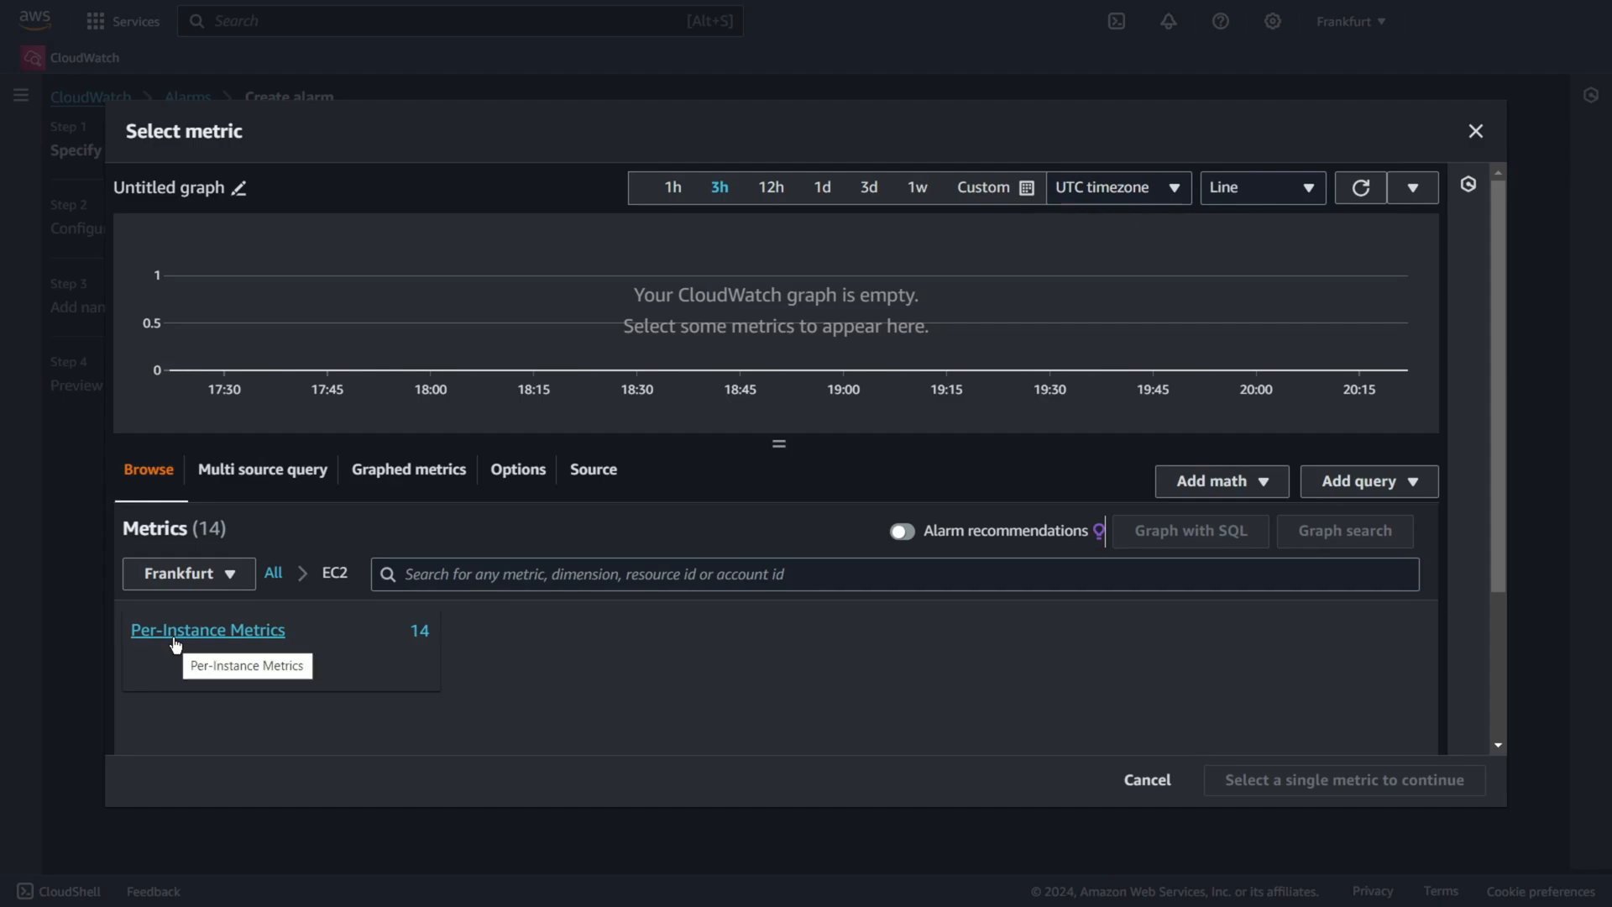
left_click(207, 629)
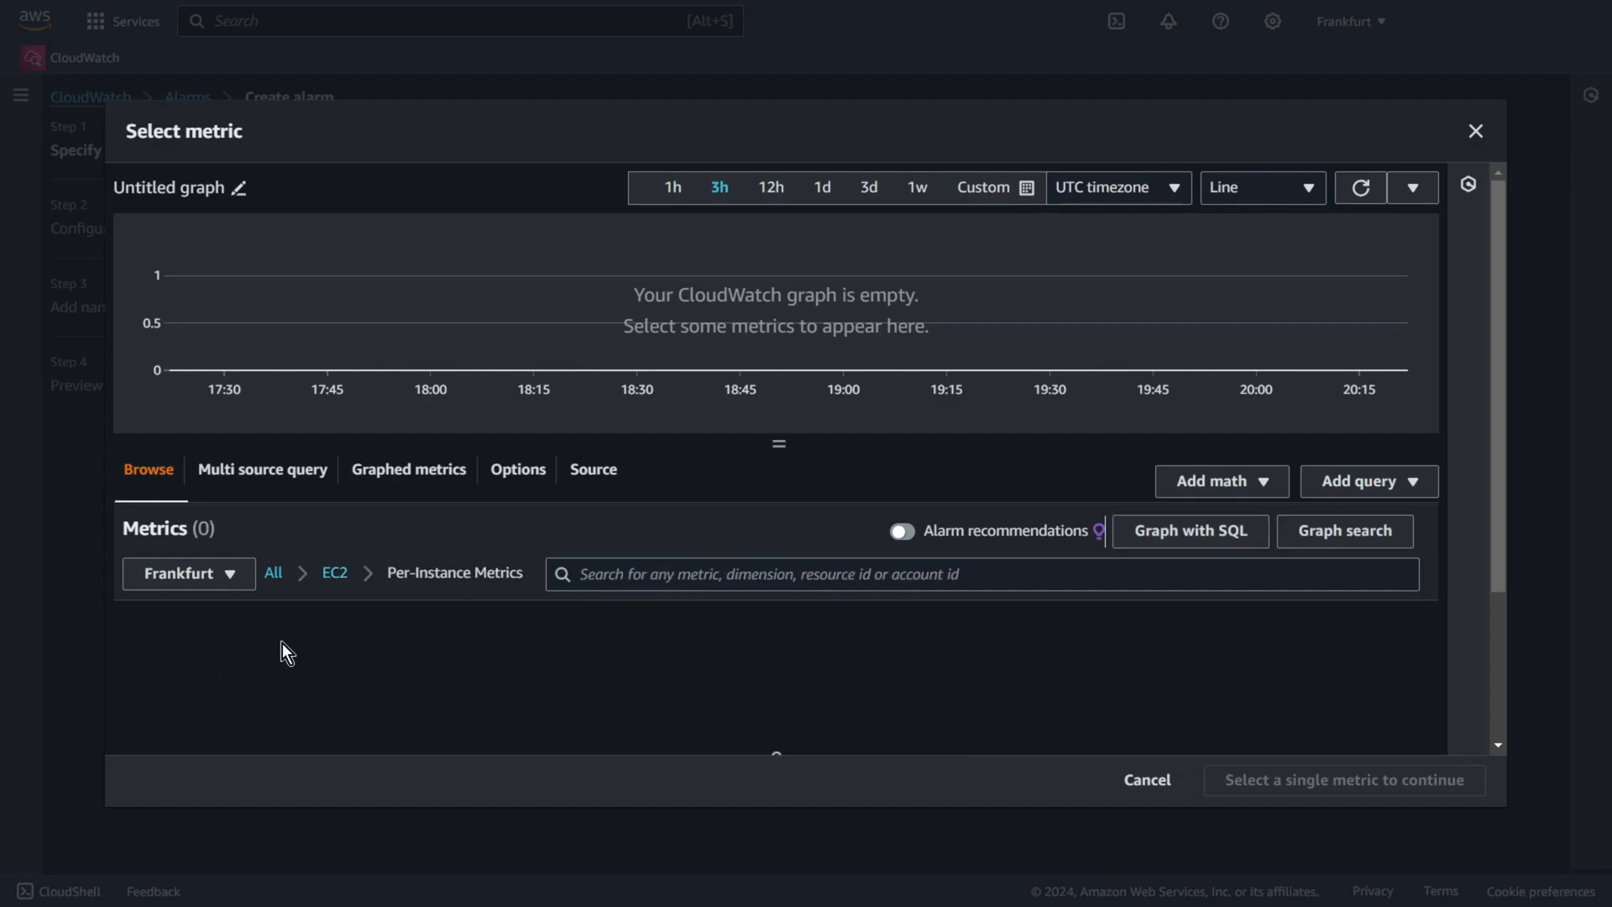